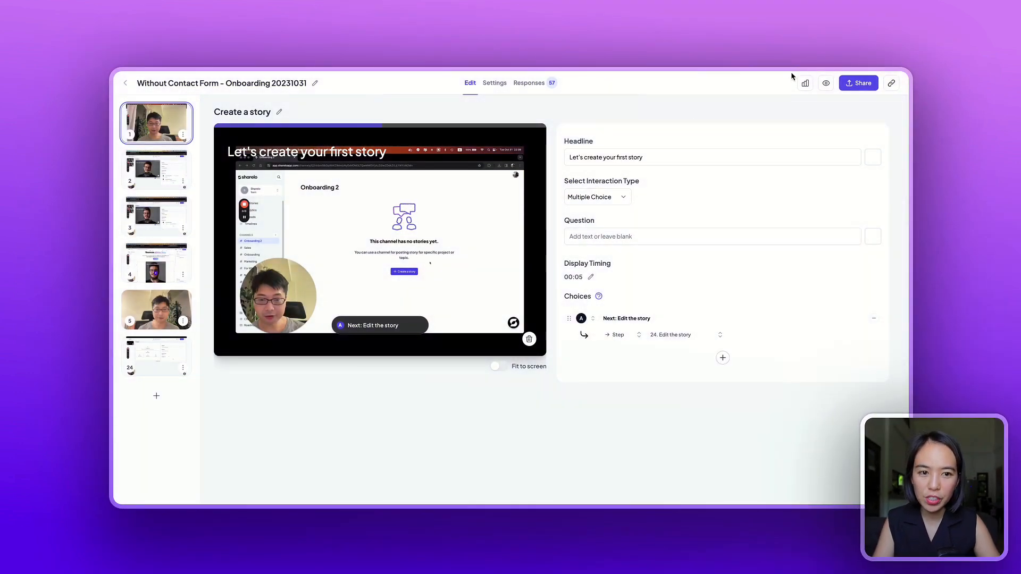
Open the onboarding story's Analytics view with its last-7-days performance stats
click(805, 83)
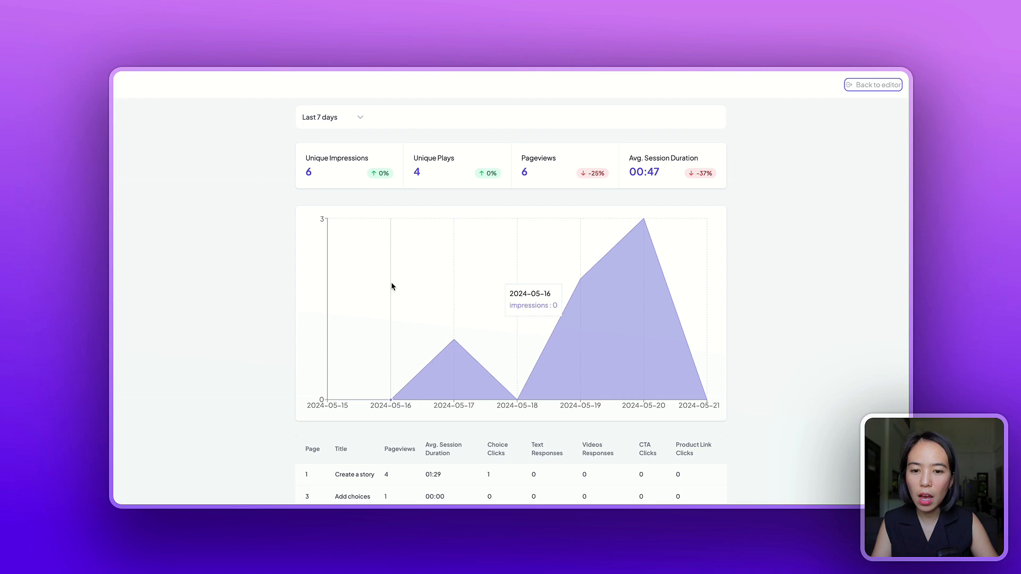
mouse_move(335, 174)
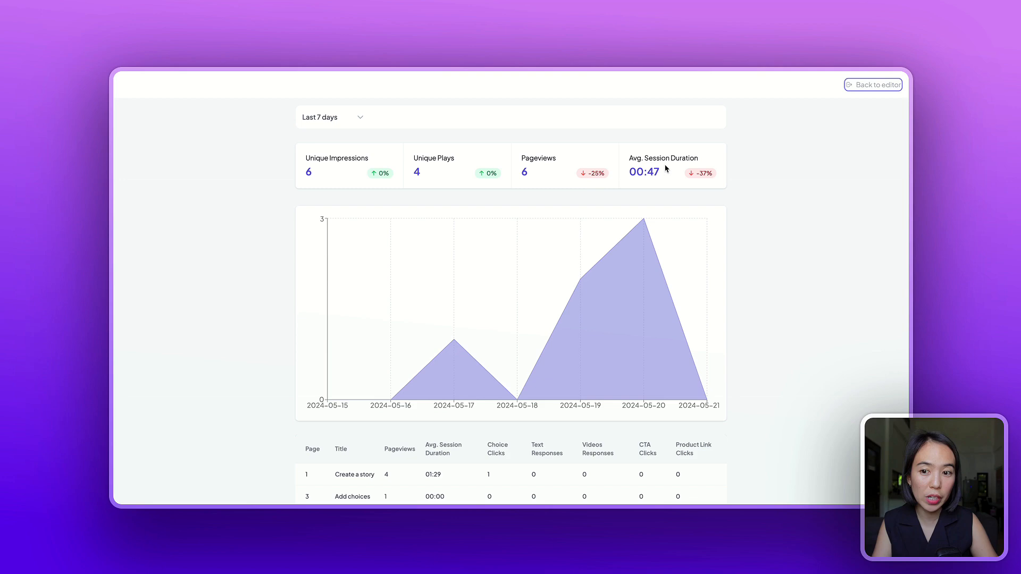
mouse_move(358, 125)
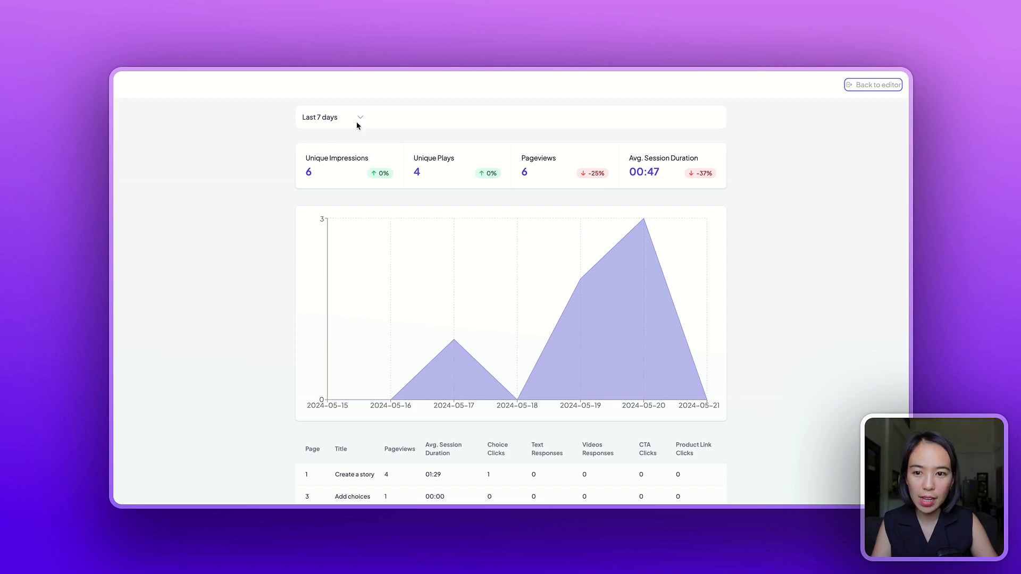
Switch the story's date range to Last 60 days (47 impressions, 34 plays, 119 pageviews)
click(360, 118)
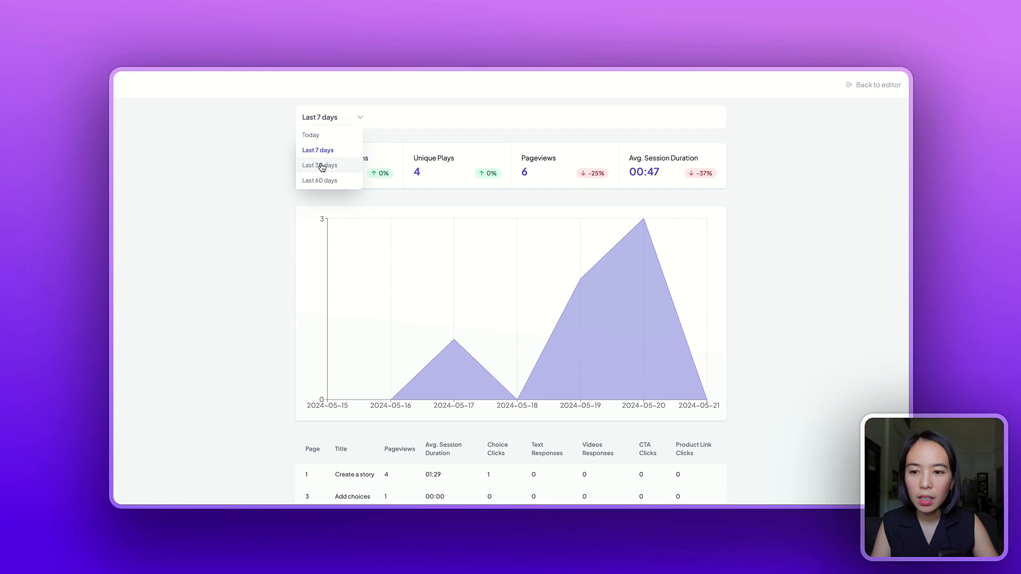
click(320, 180)
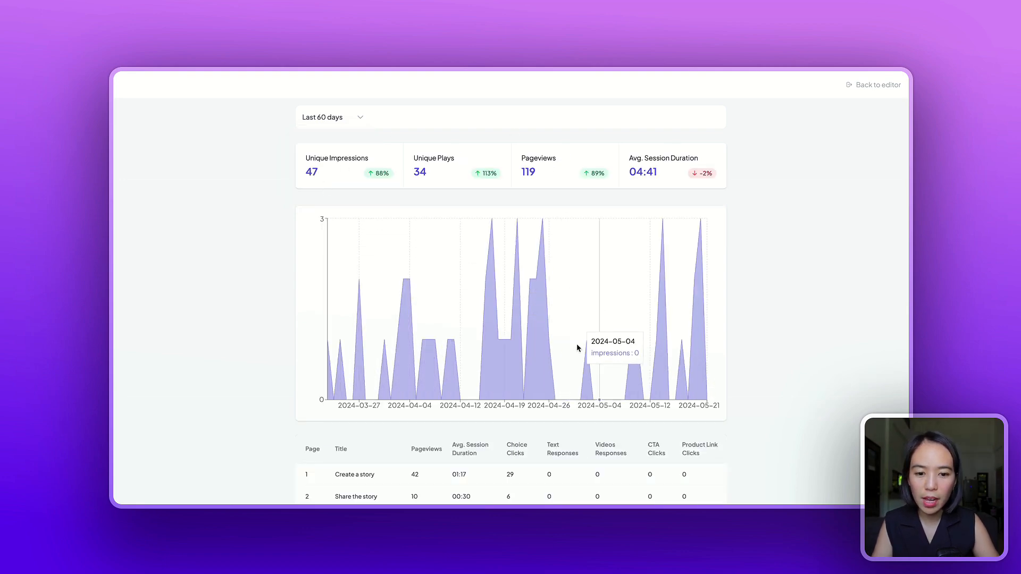
scroll(down, 3)
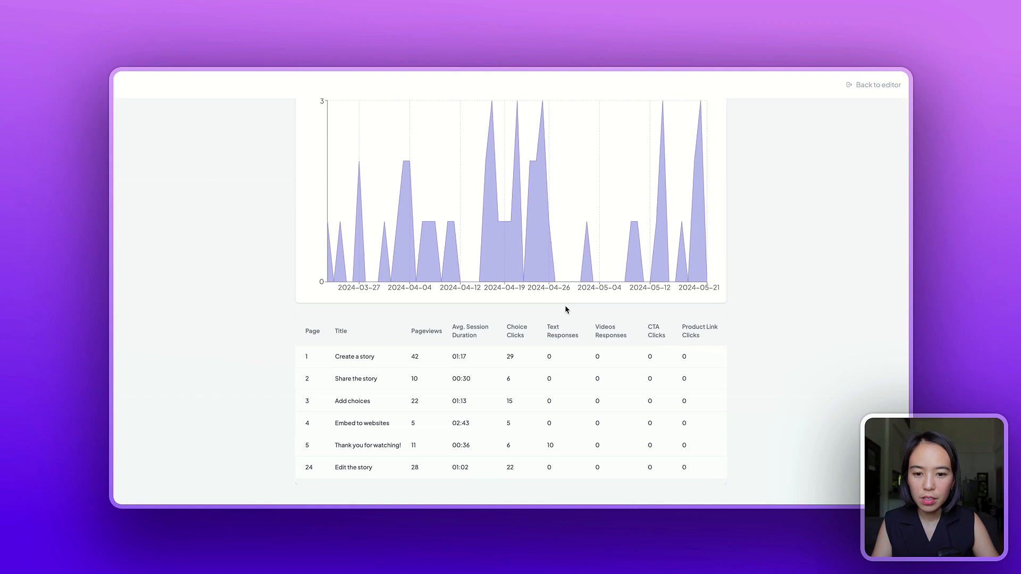
mouse_move(358, 369)
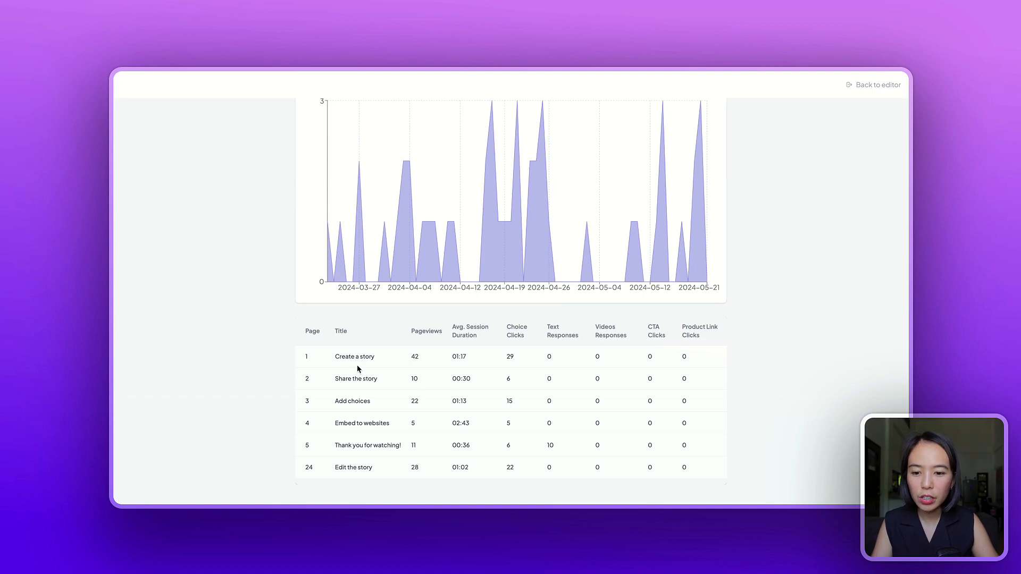
mouse_move(407, 385)
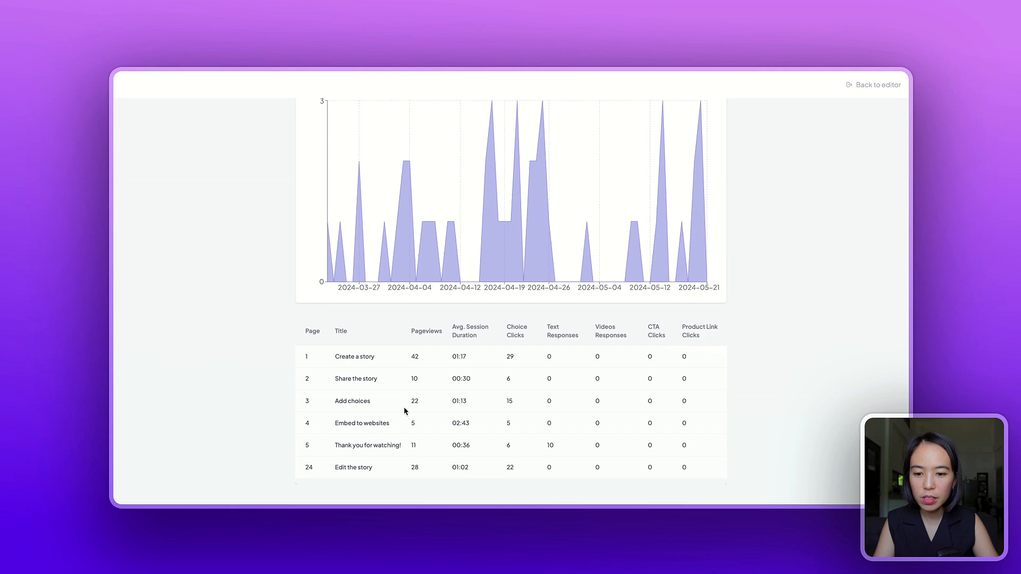
mouse_move(471, 455)
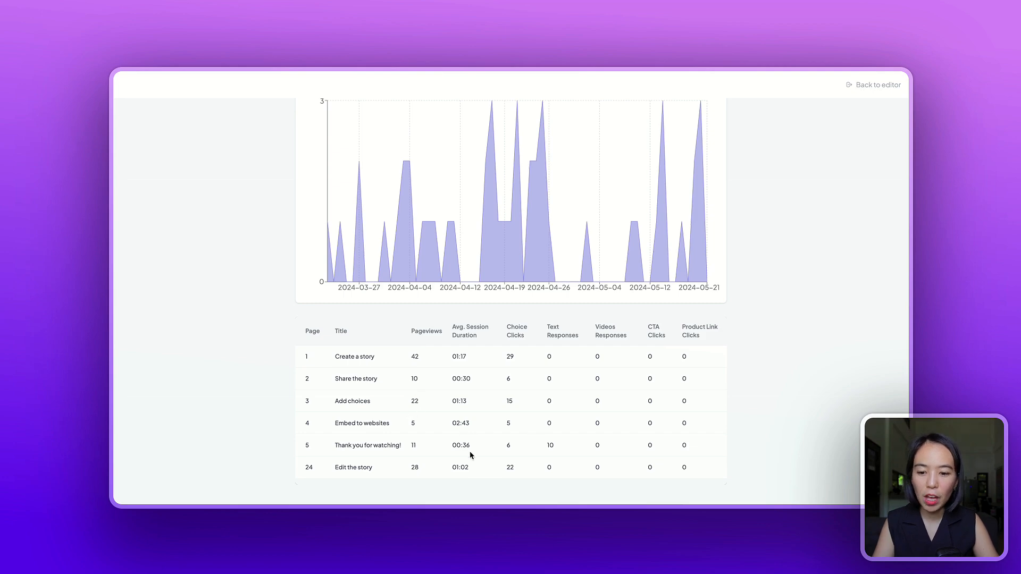
mouse_move(561, 326)
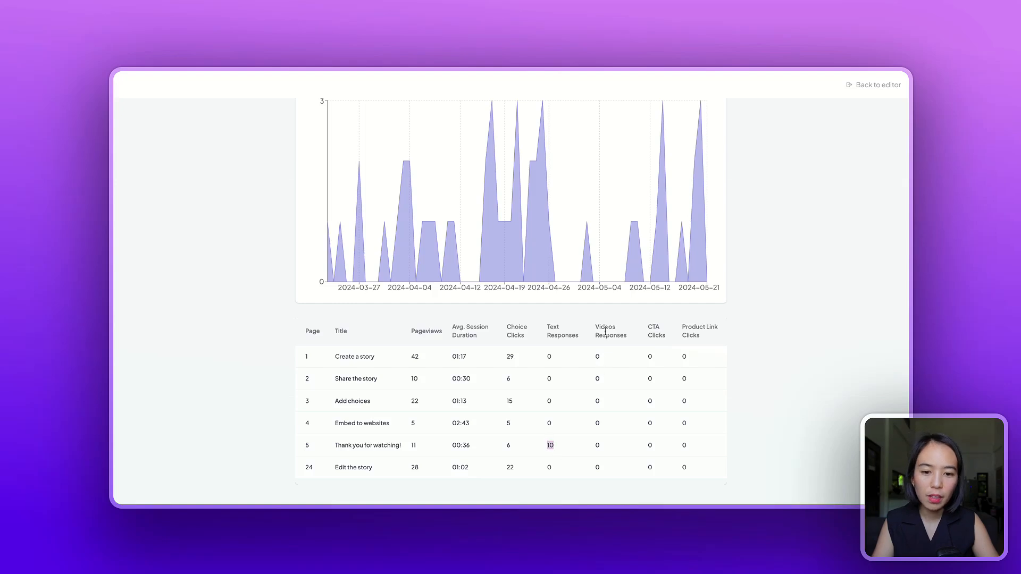
mouse_move(706, 340)
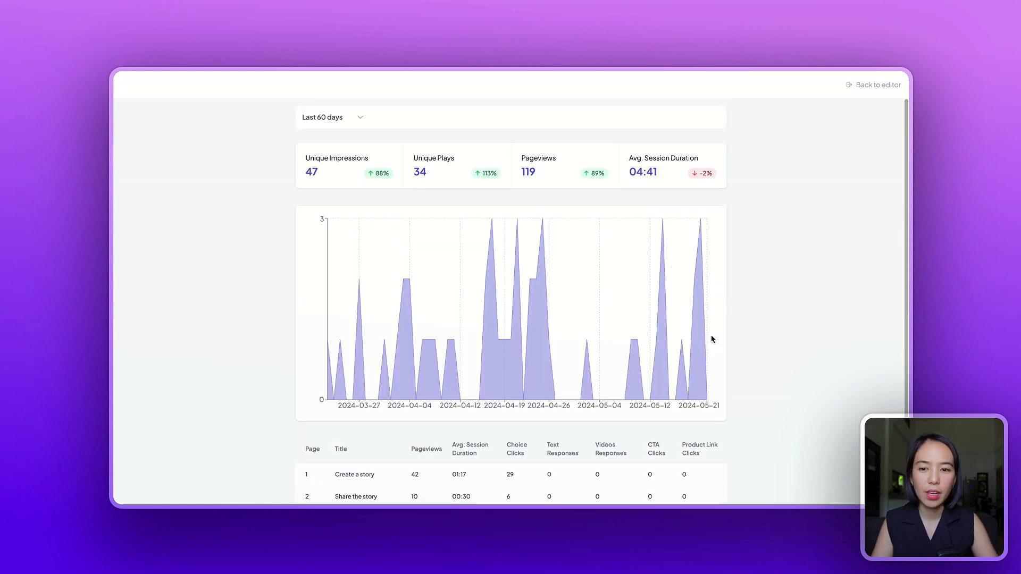
mouse_move(616, 291)
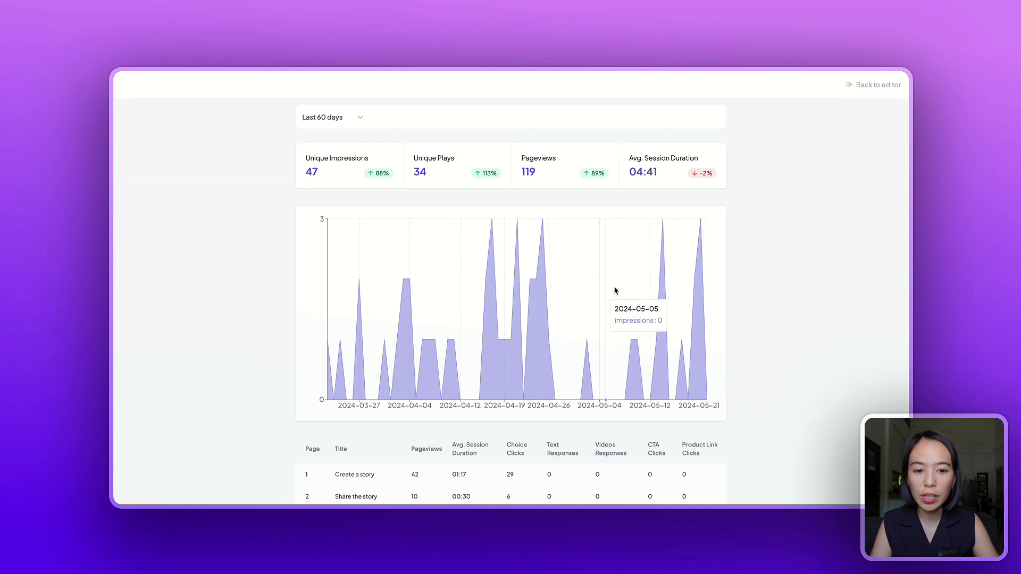
Open workspace Analytics for Last 60 days: 1619 impressions, 377 plays, 862 pageviews
click(878, 85)
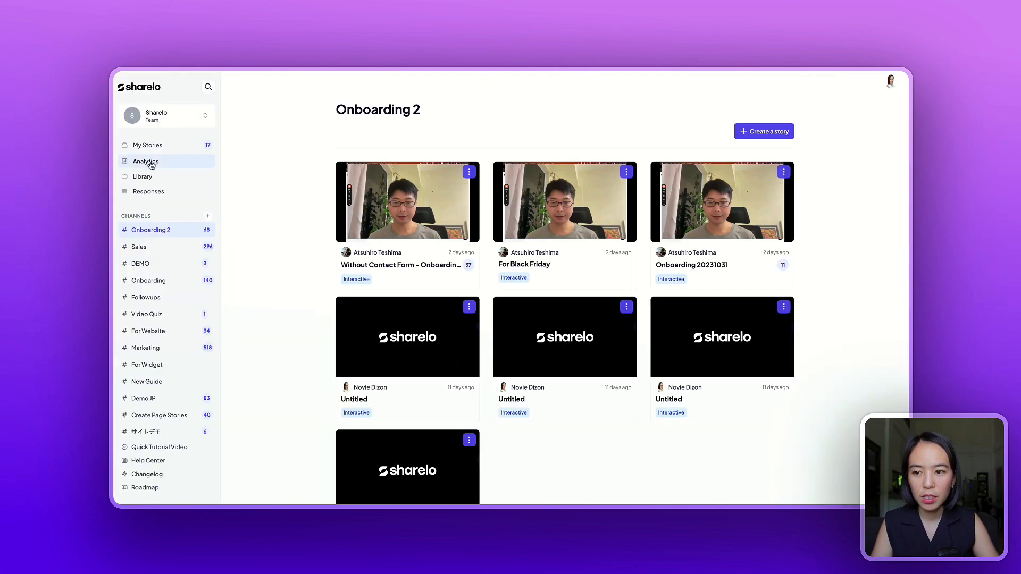
mouse_move(151, 165)
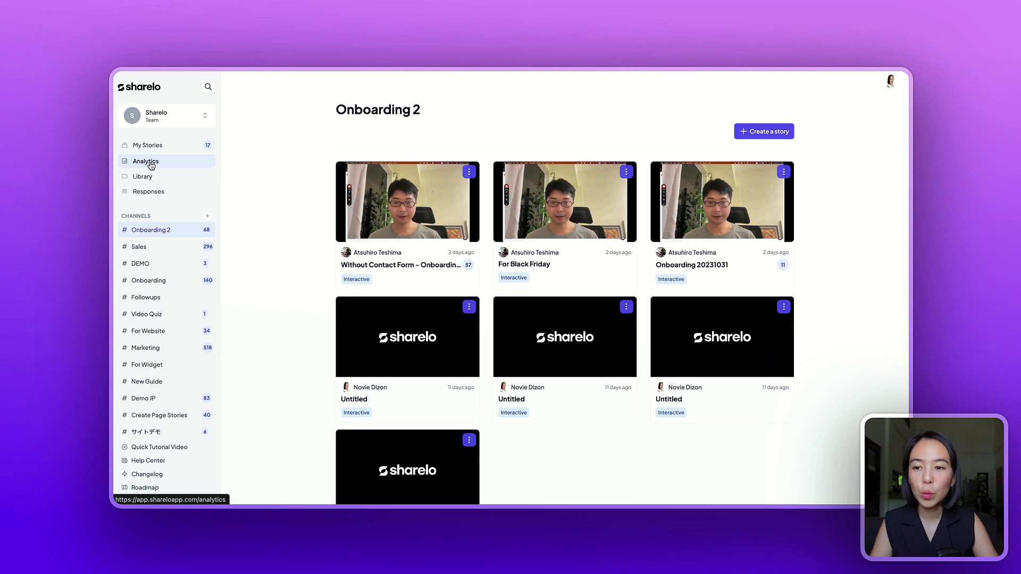
mouse_move(144, 310)
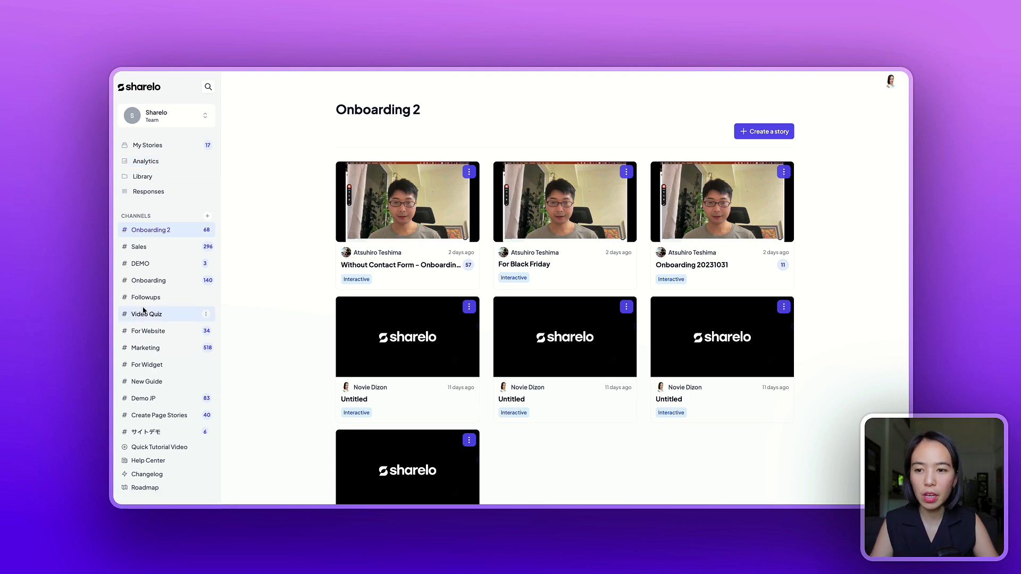
mouse_move(145, 164)
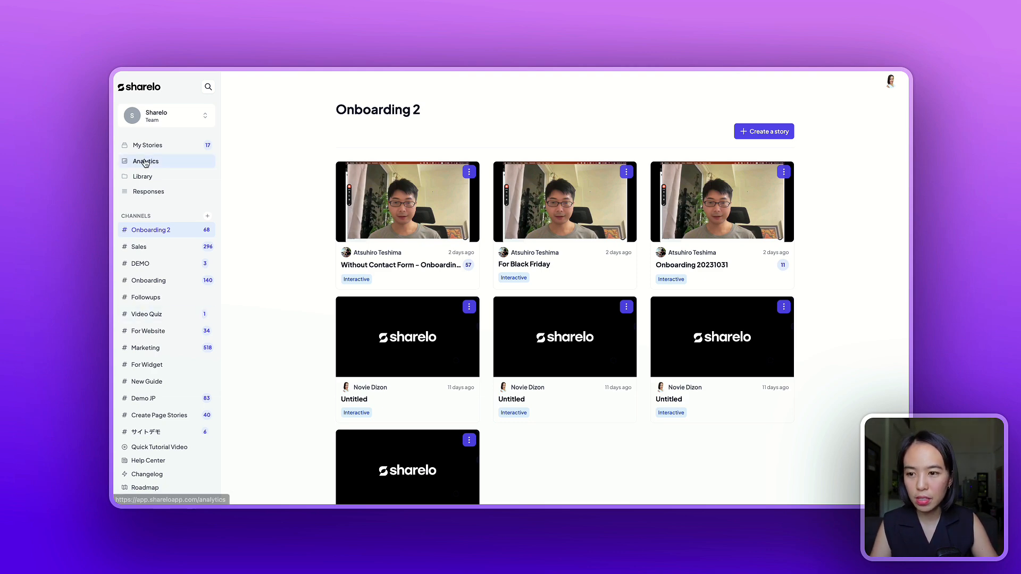
click(145, 162)
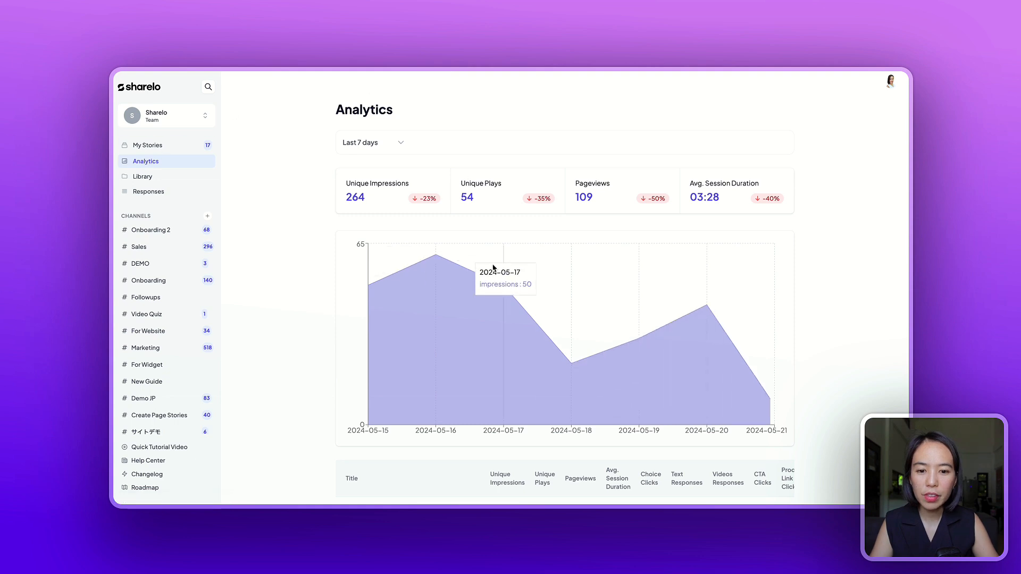
mouse_move(468, 330)
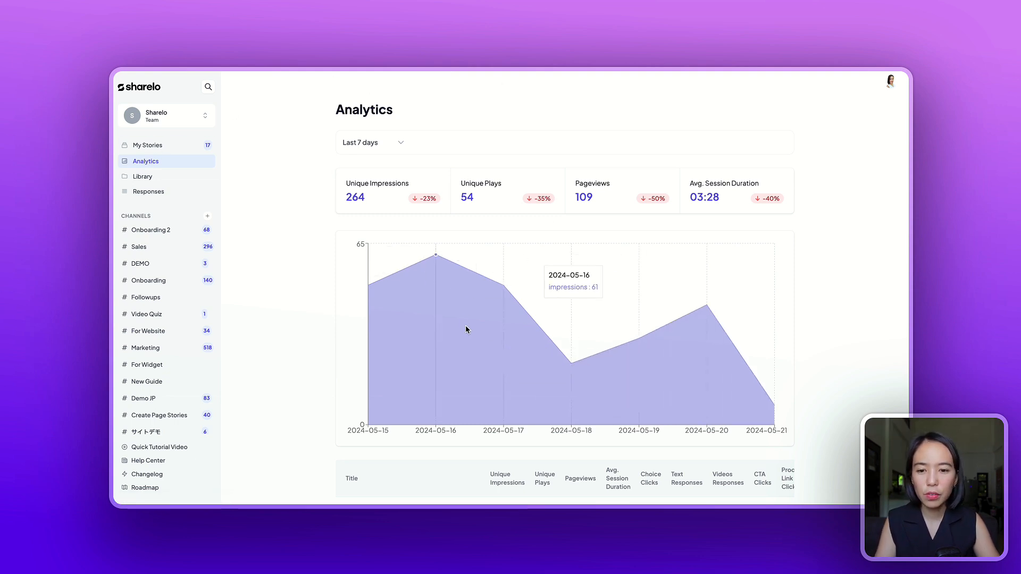
mouse_move(610, 329)
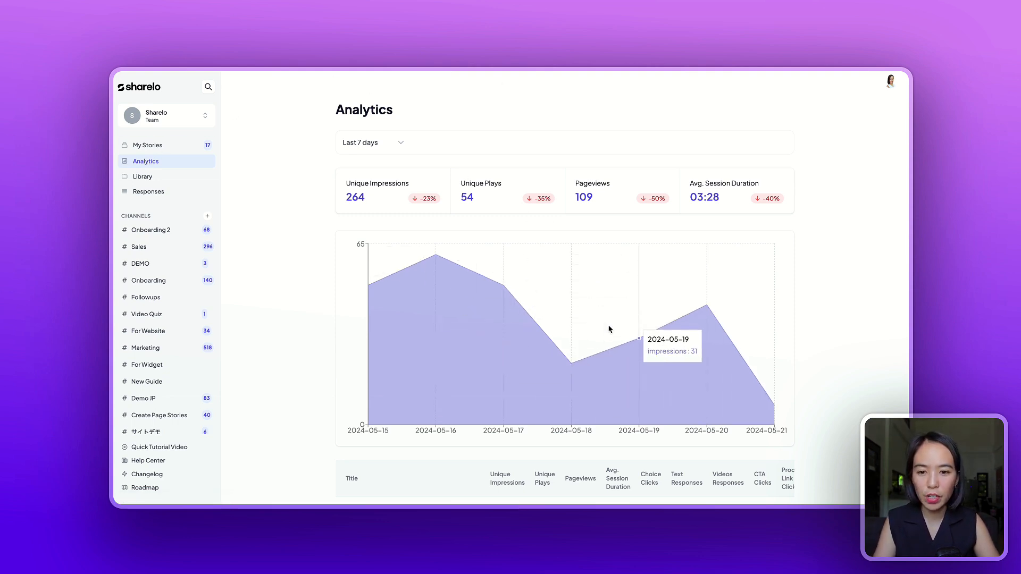
click(373, 143)
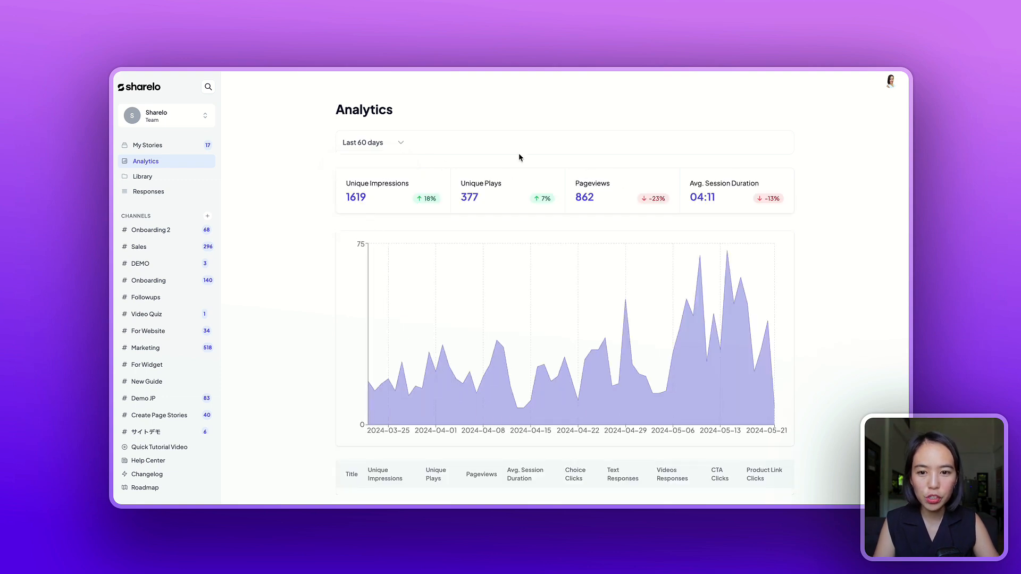
mouse_move(717, 193)
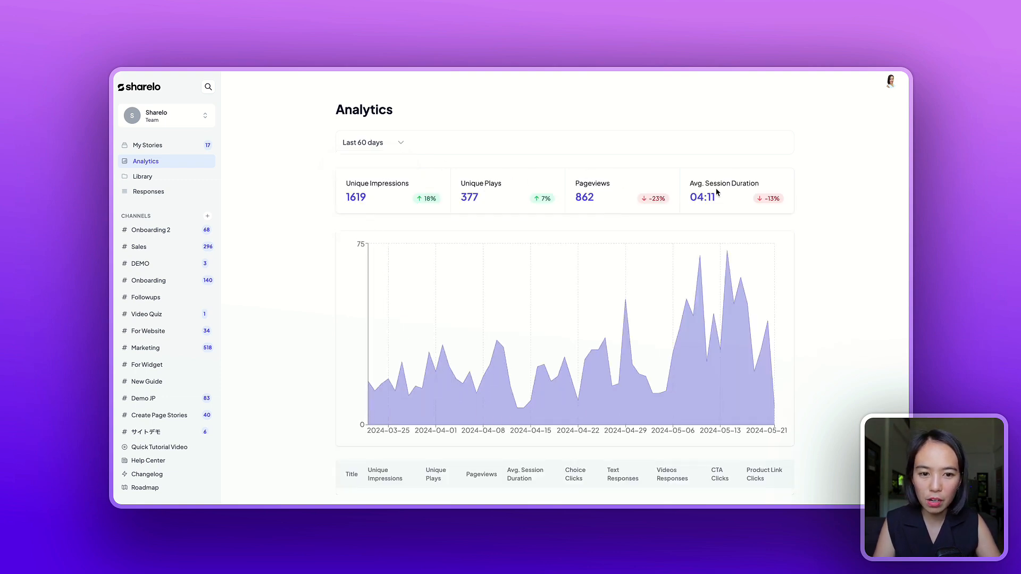